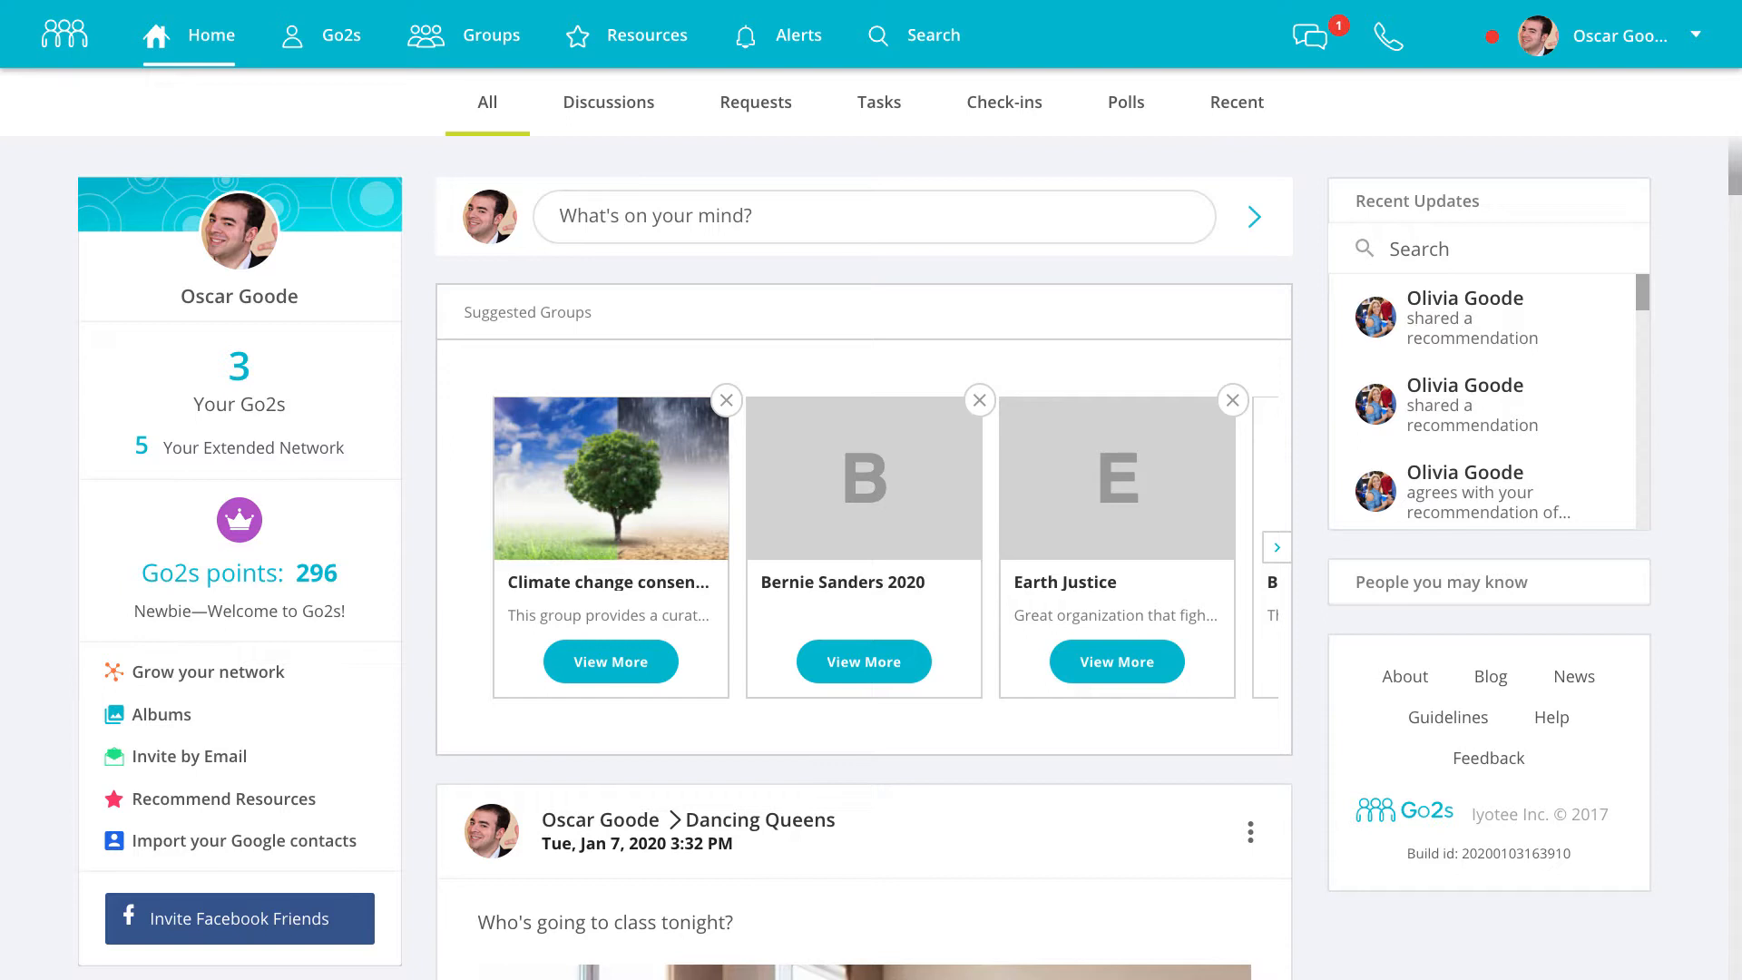
Go to the Groups page and scroll to the Gamers Rule membership
left_click(490, 35)
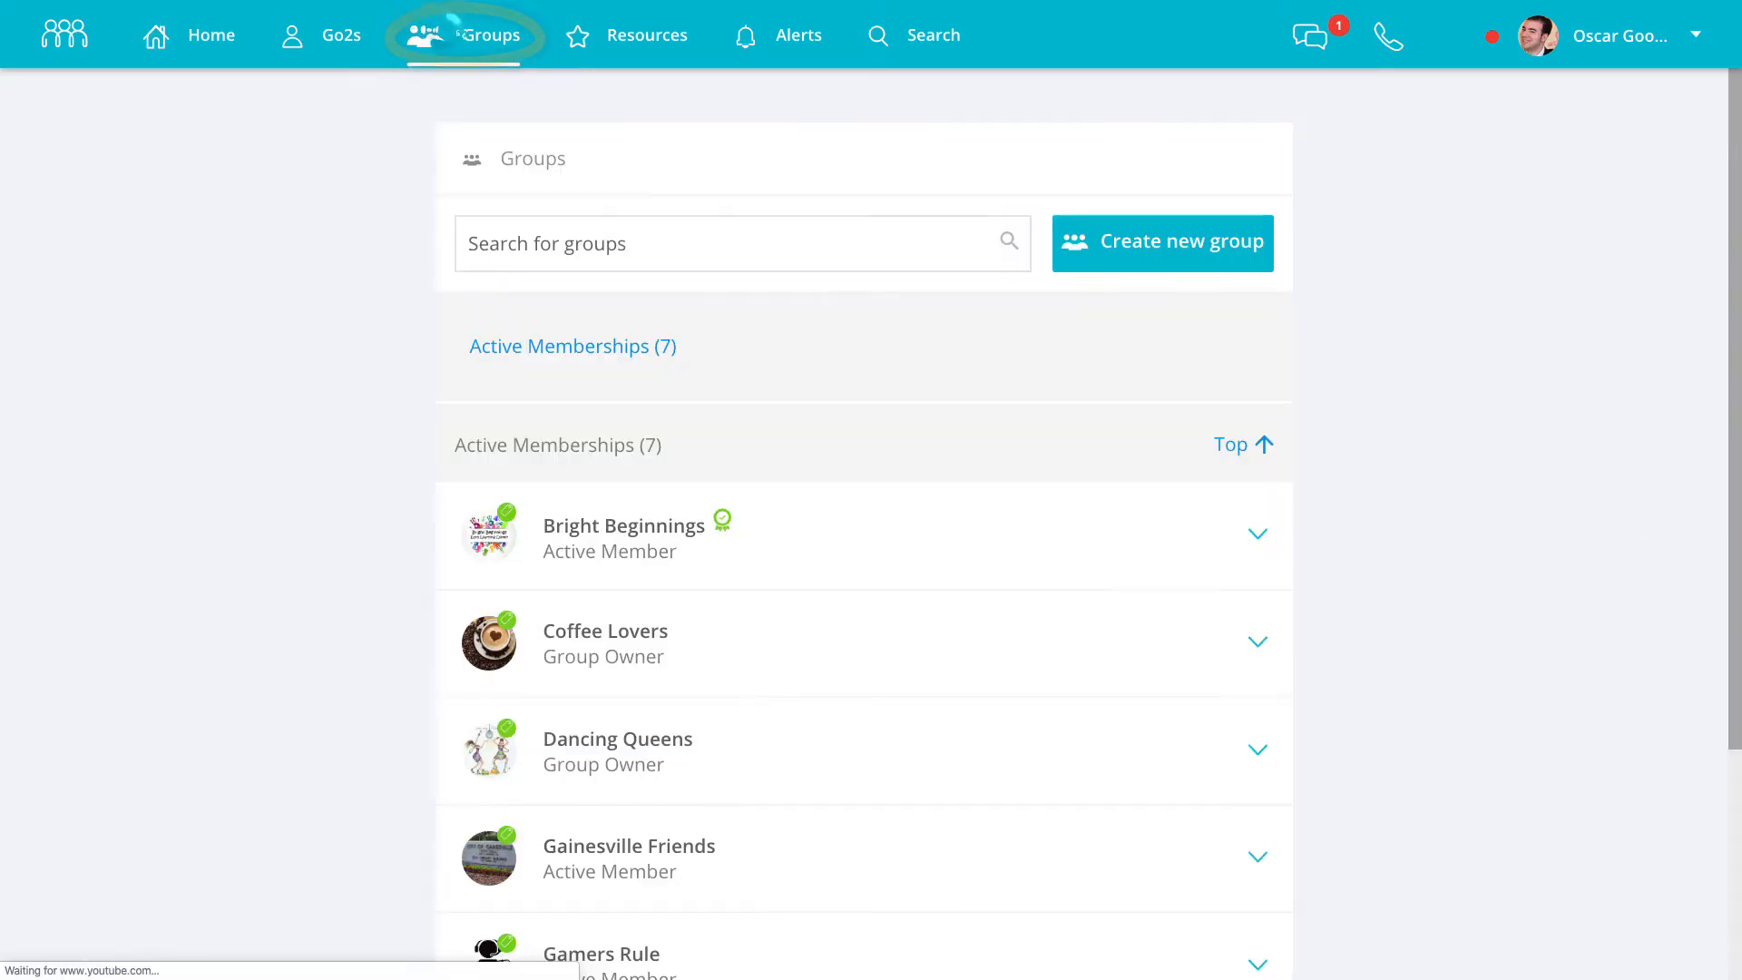
scroll("down", 3)
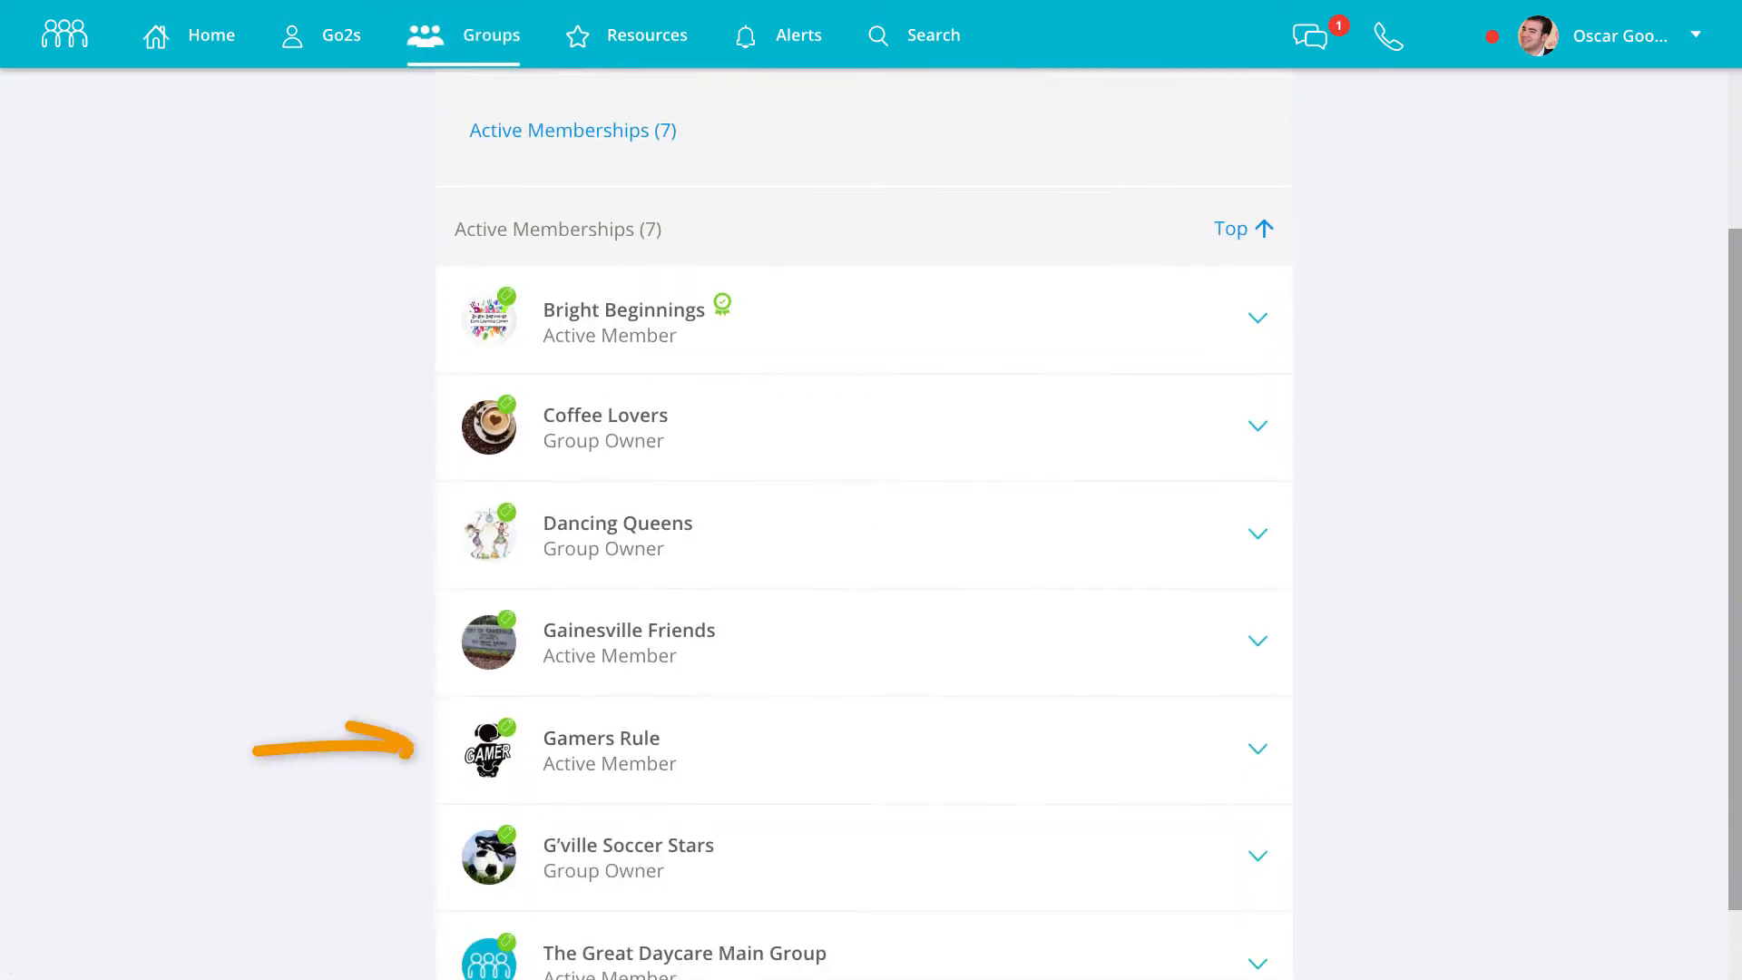
Open the Gamers Rule group and show its January 2020 Events calendar
left_click(600, 738)
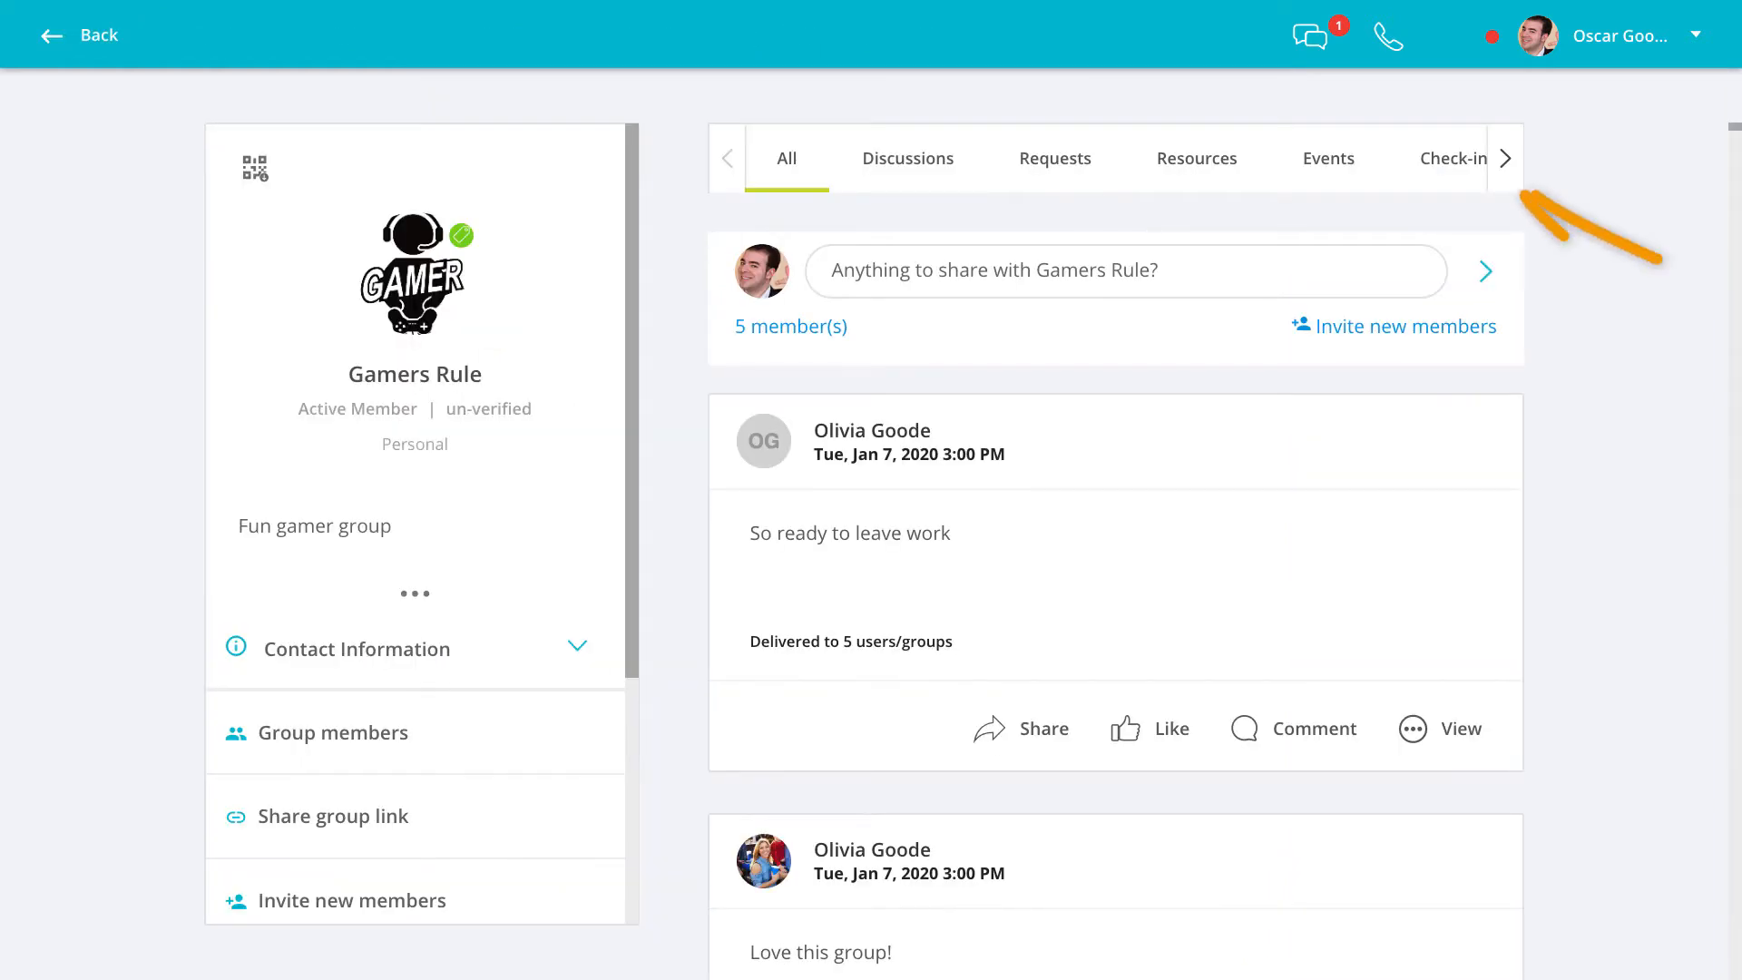
left_click(1504, 157)
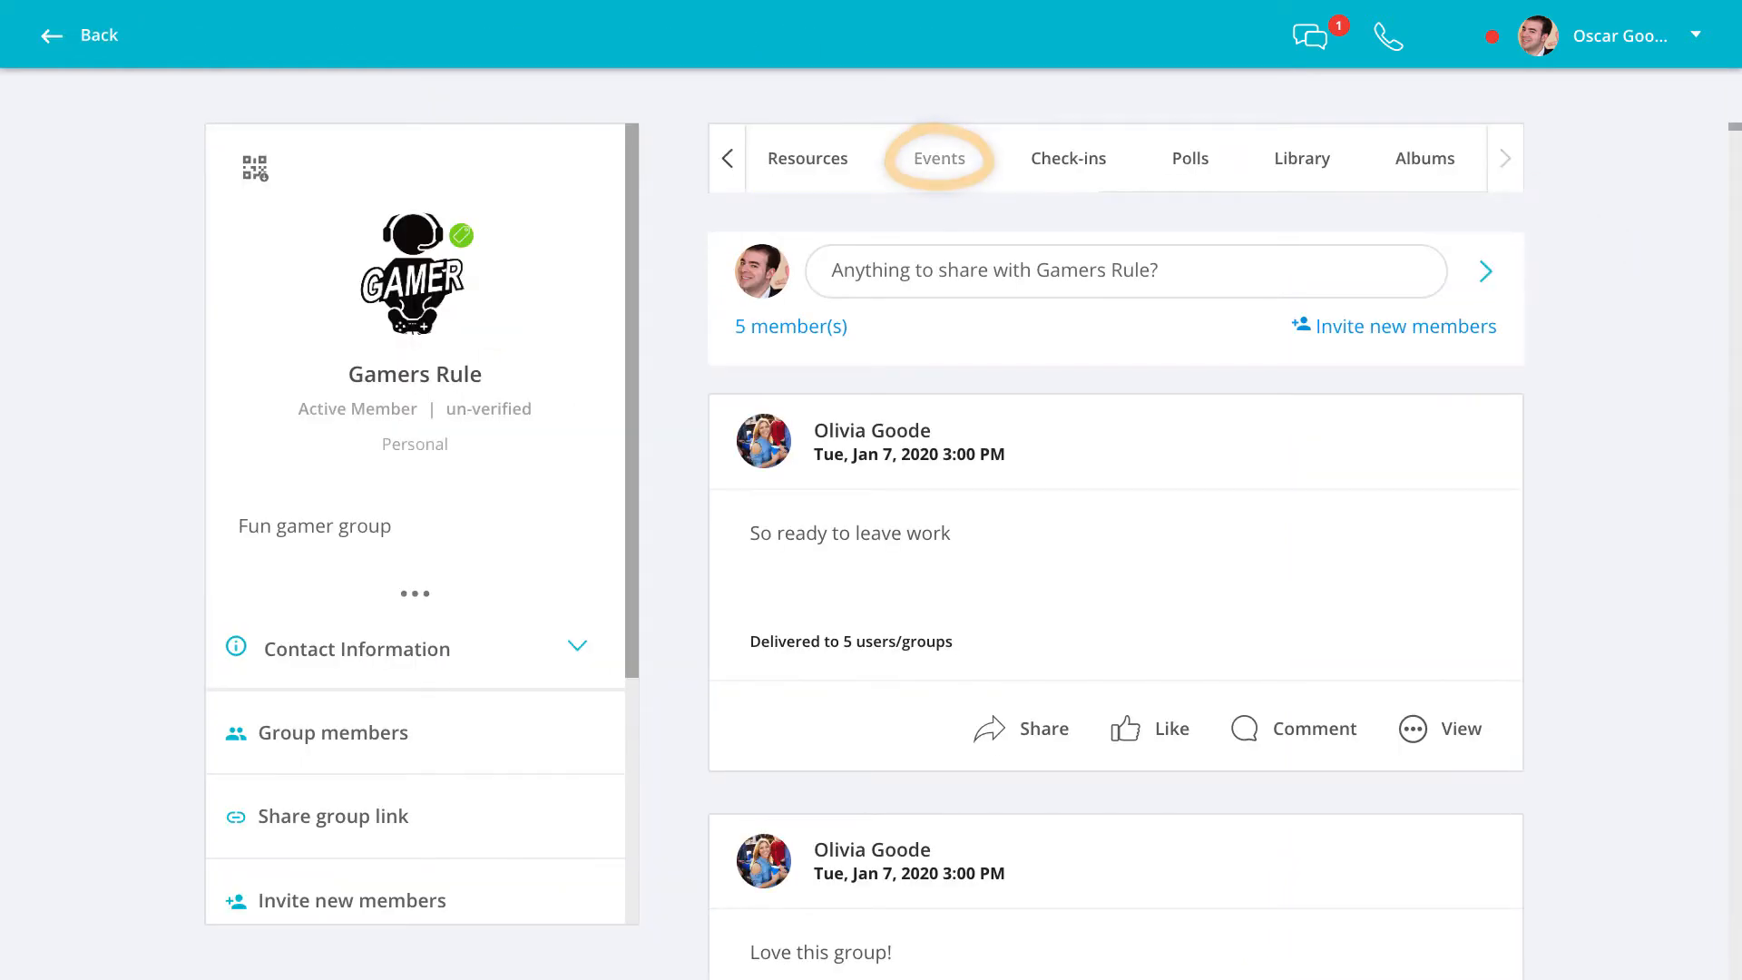
left_click(939, 158)
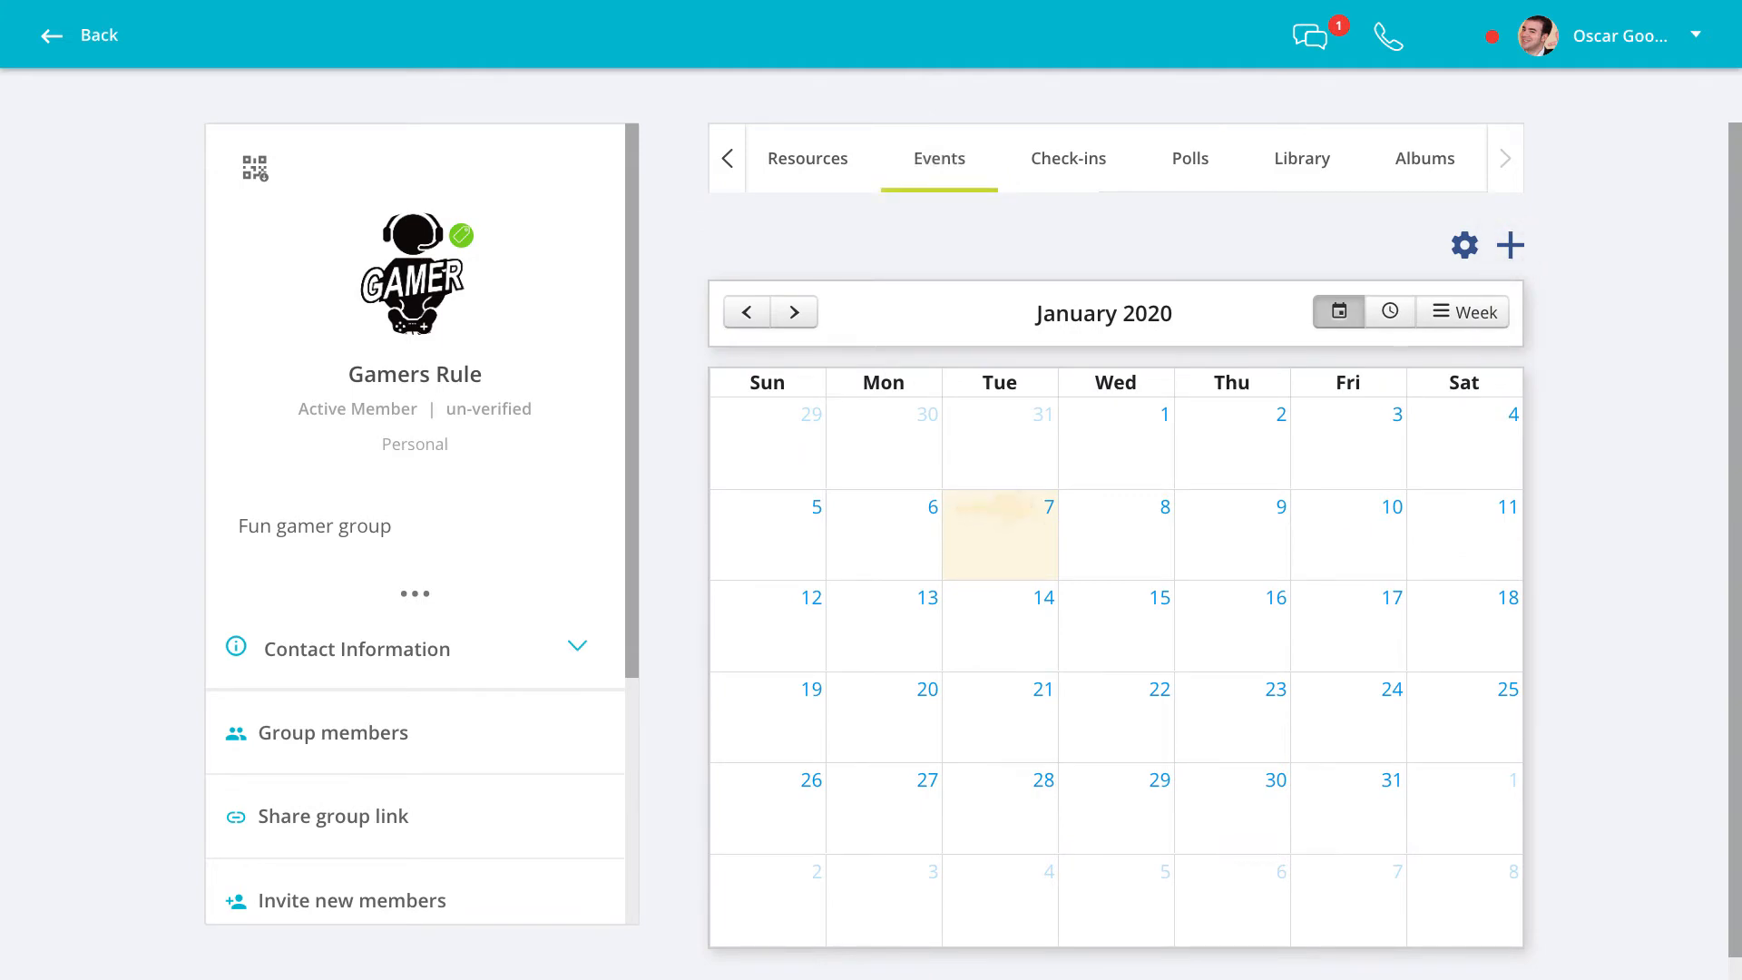
Start a new event with a new-game description and location Tioga, FL 32669
left_click(1509, 245)
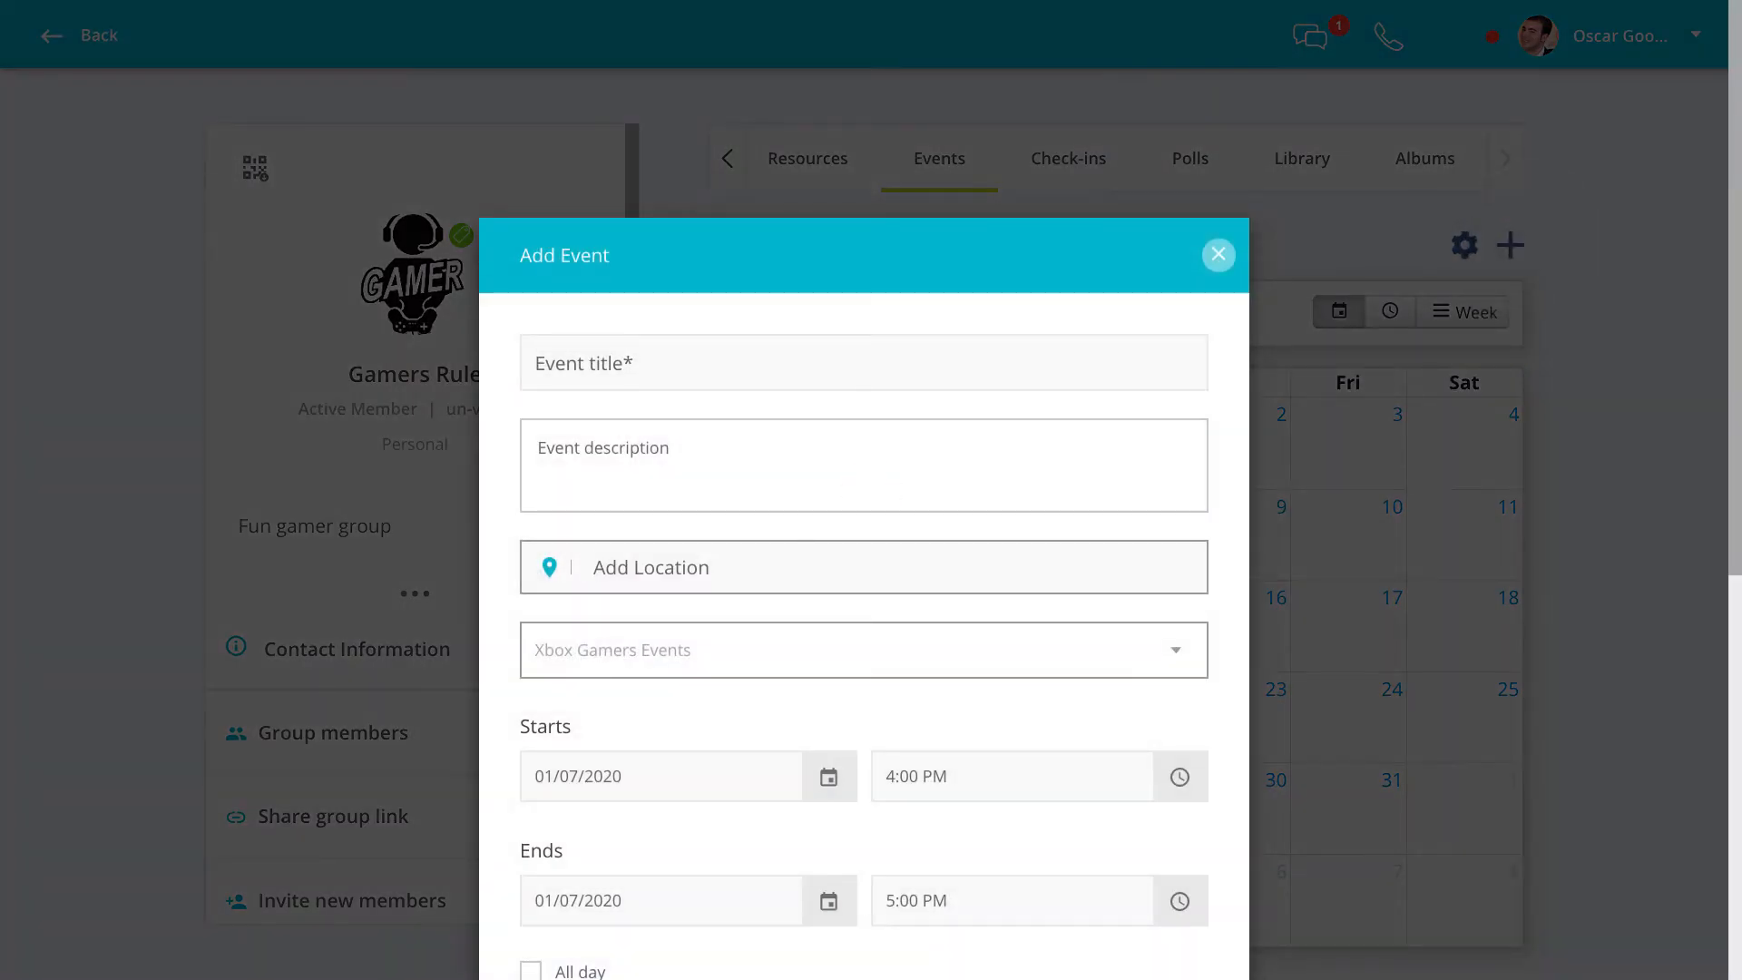
scroll("down", 3)
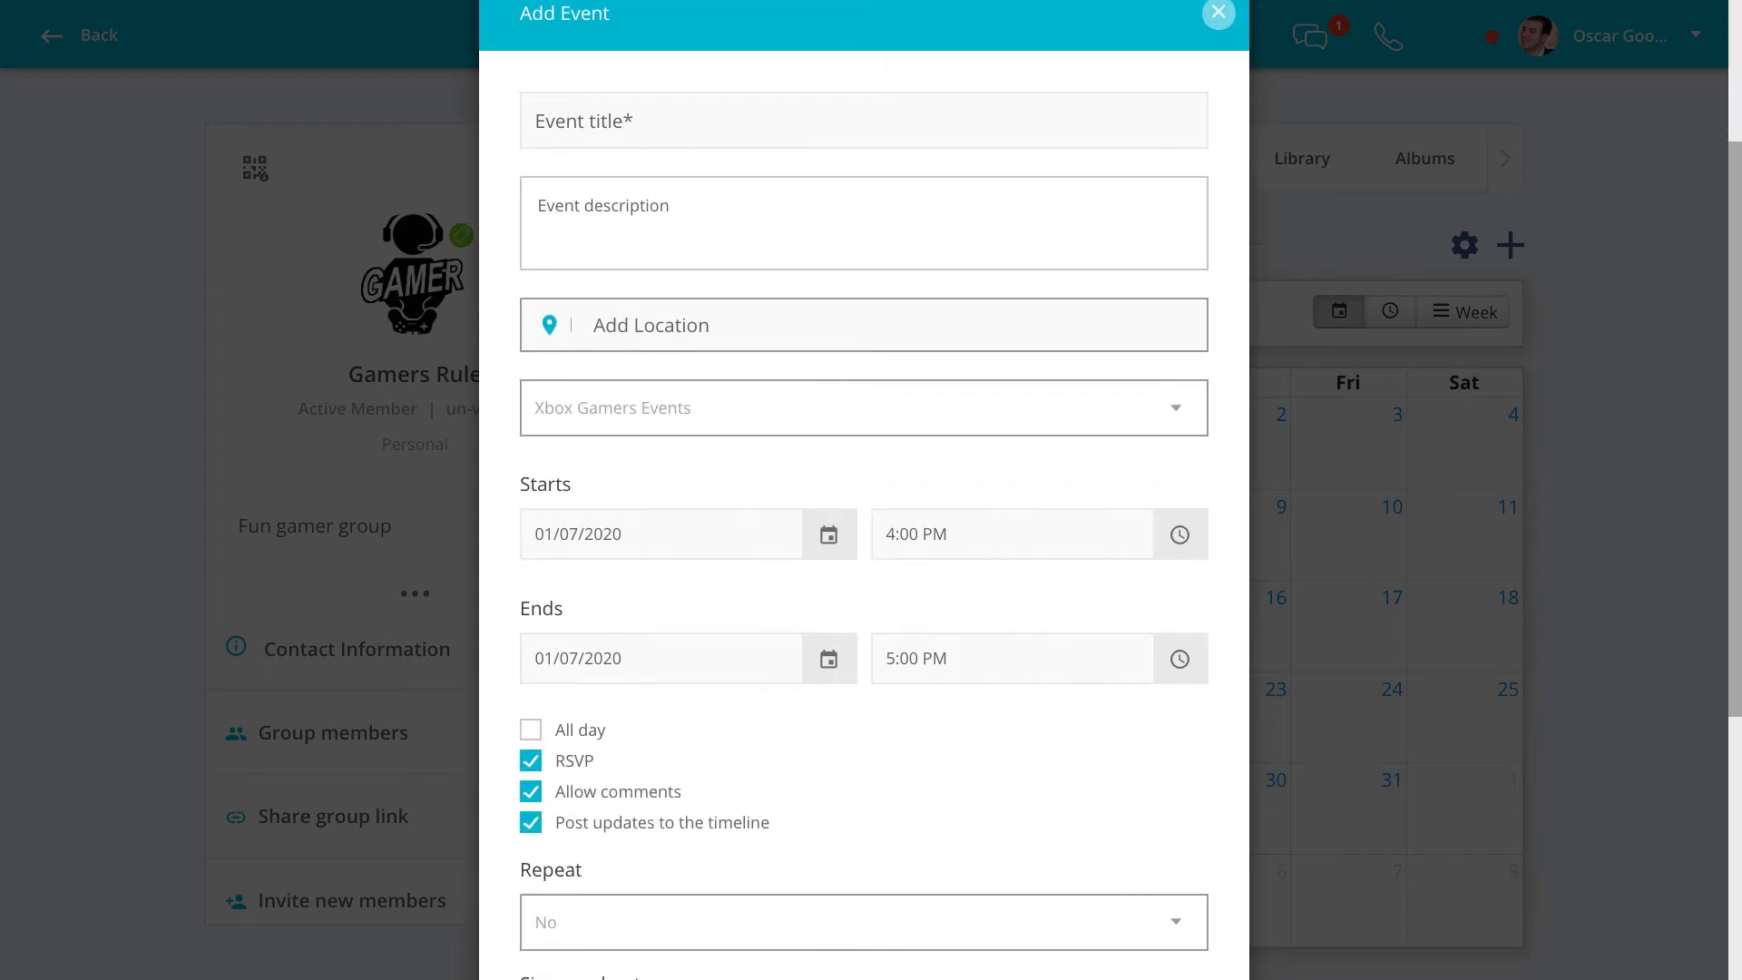
left_click(863, 407)
type("Let's meet and talk      about the new game coming out!")
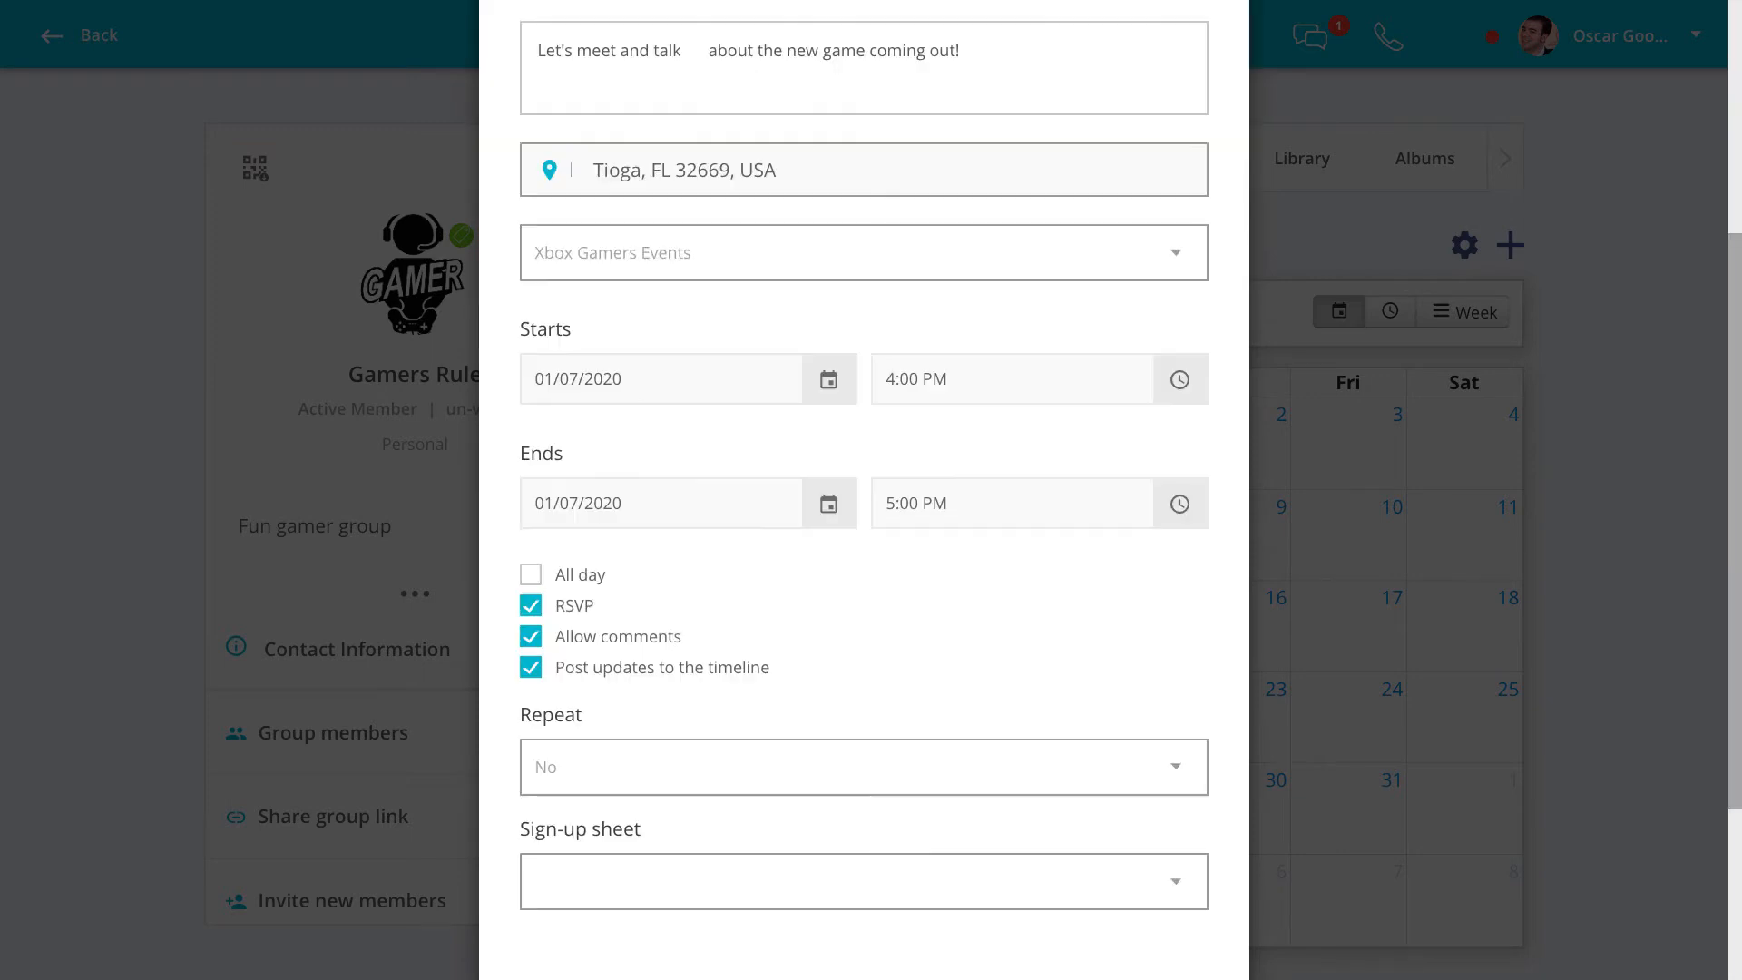
Schedule the event for 01/12/2020, 6:00–7:00 PM, and save it
left_click(828, 379)
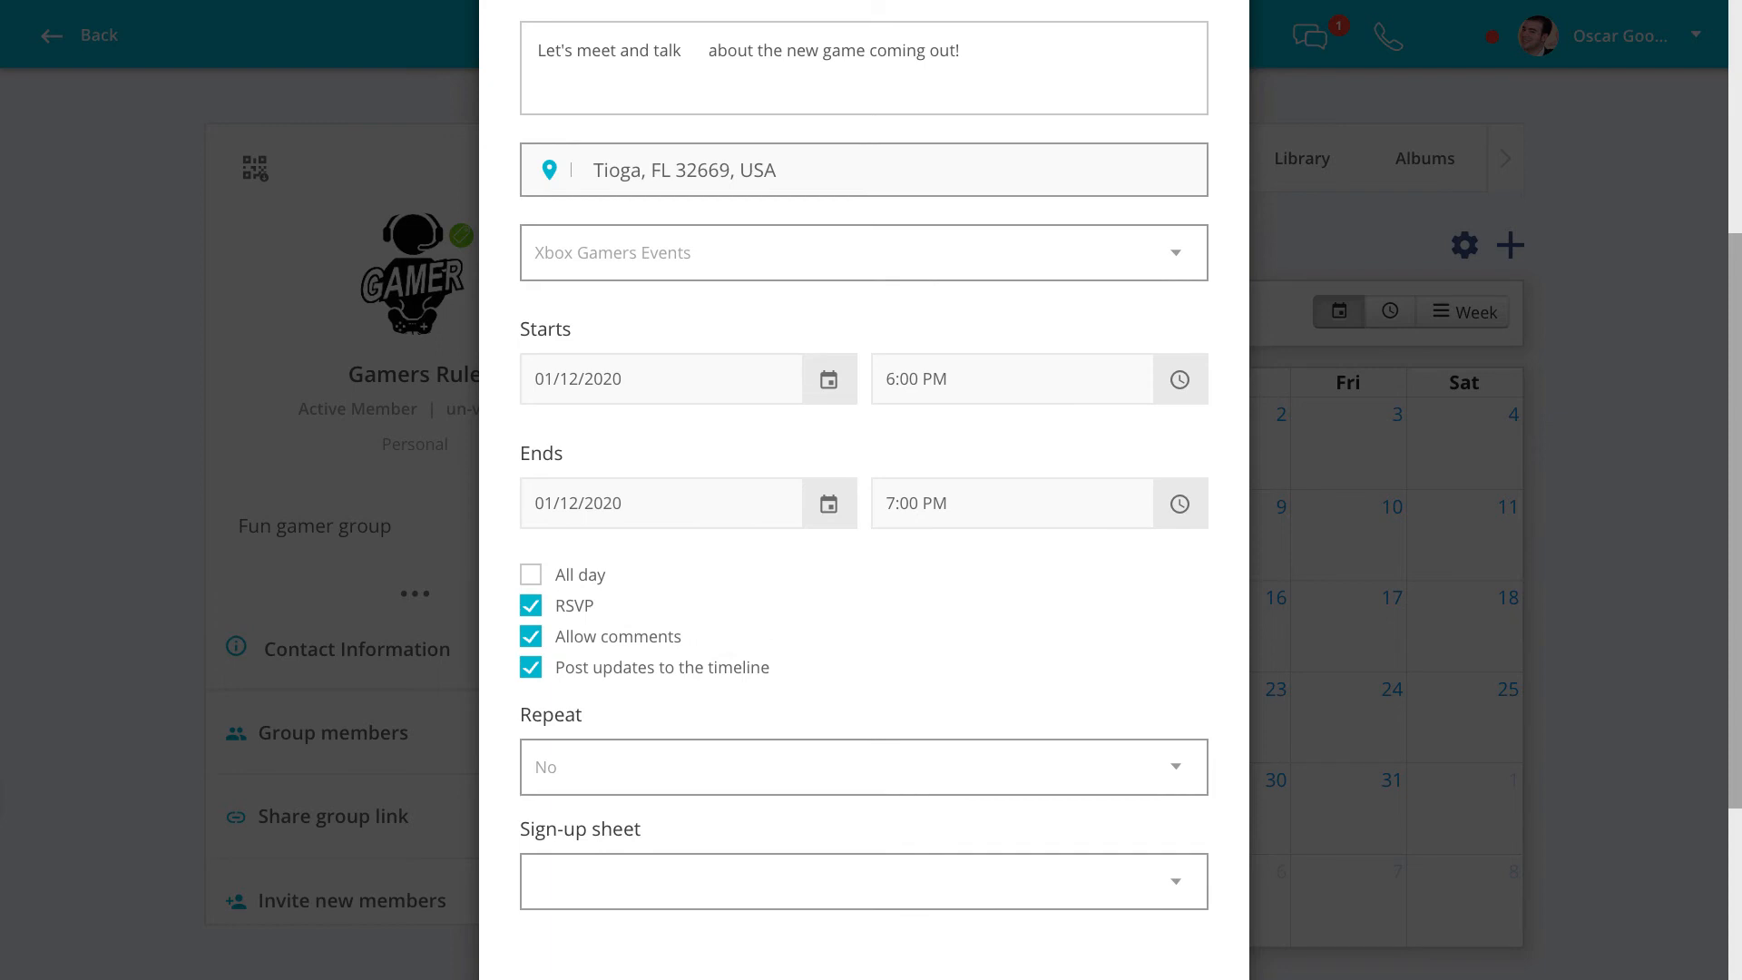
scroll("down", 3)
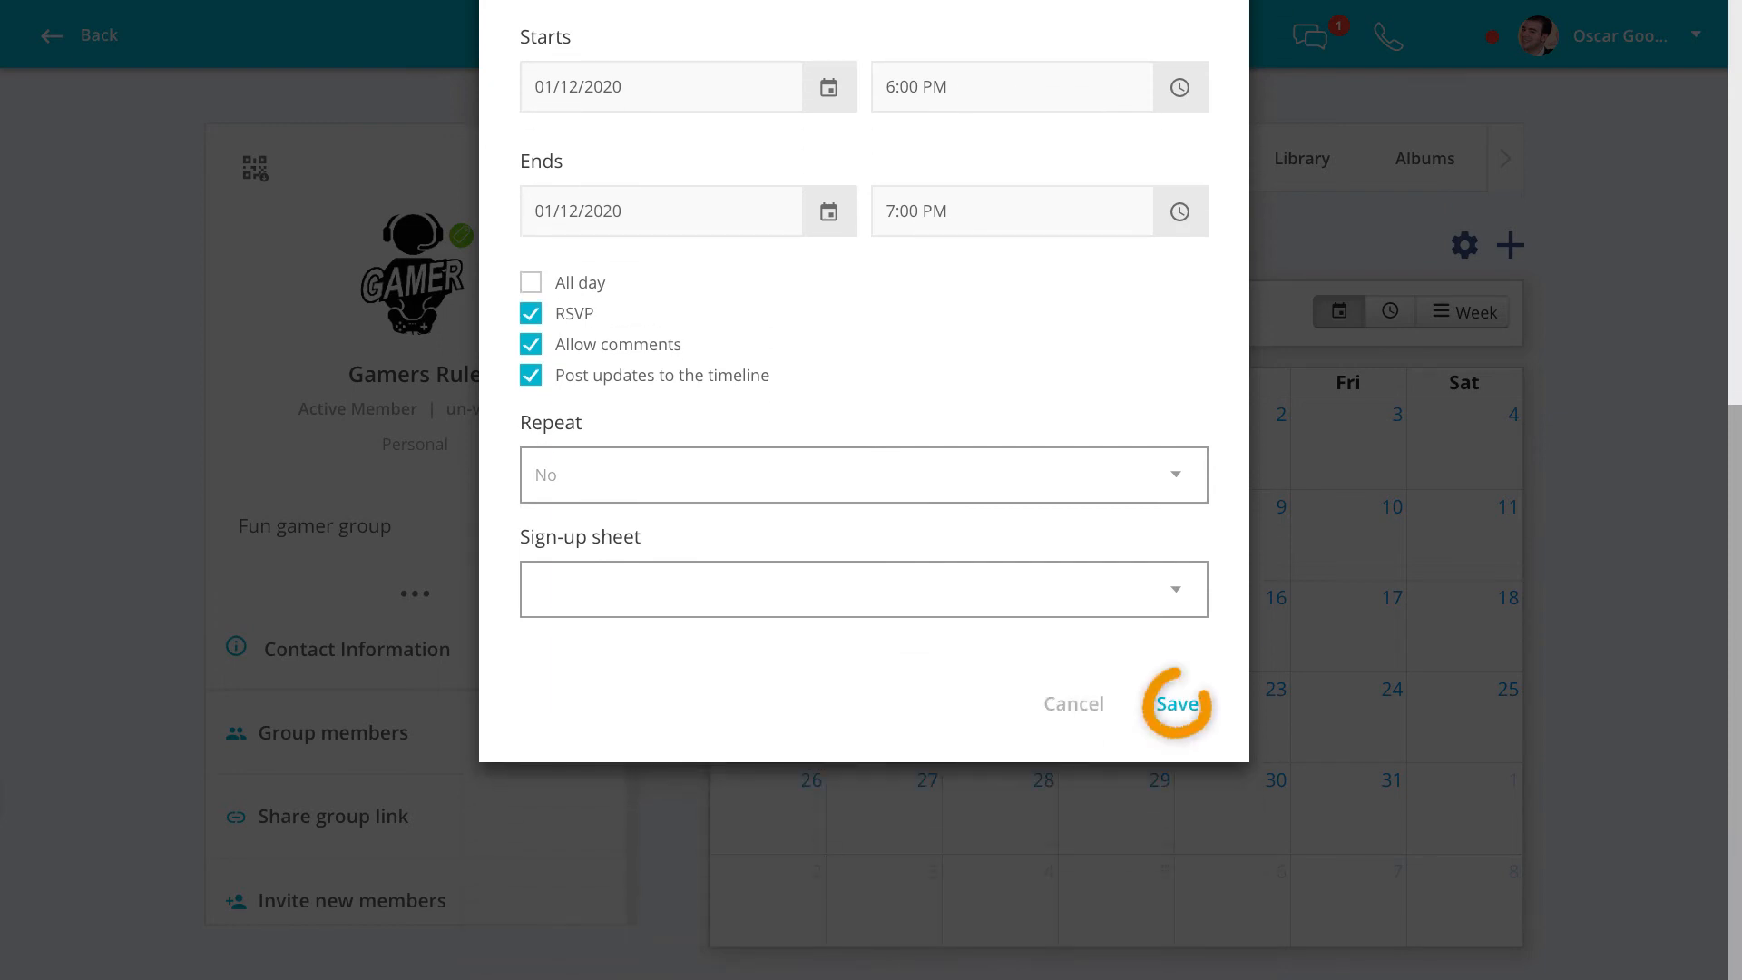
left_click(1180, 704)
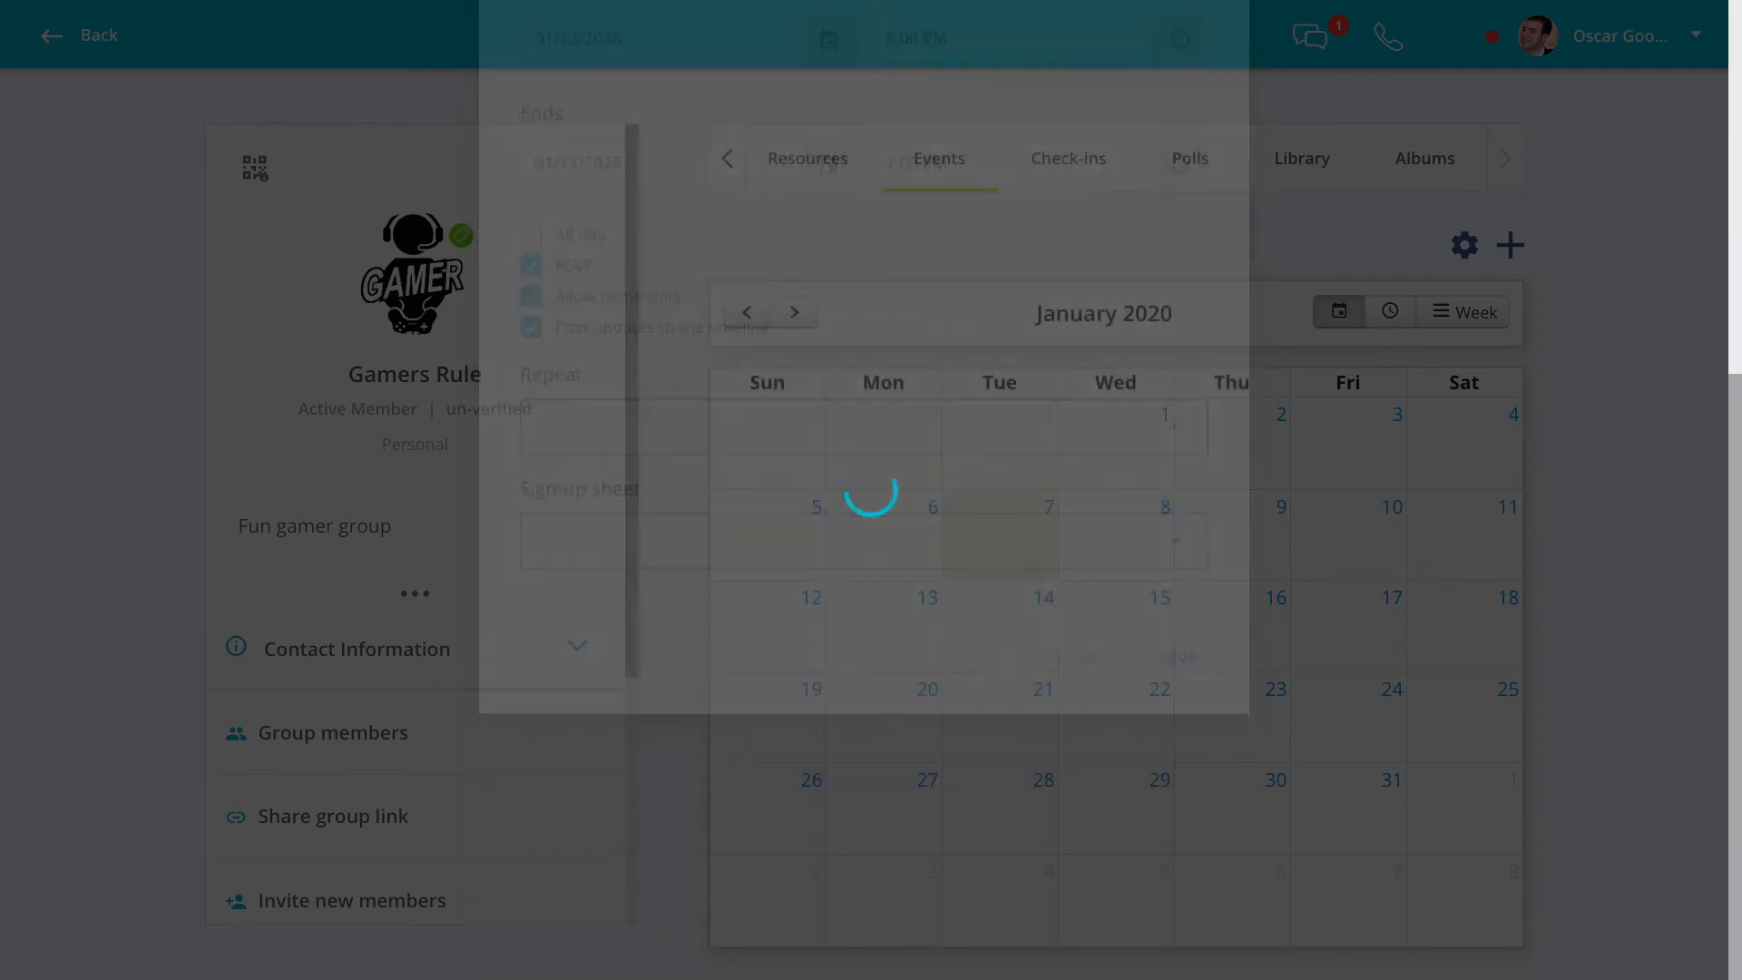